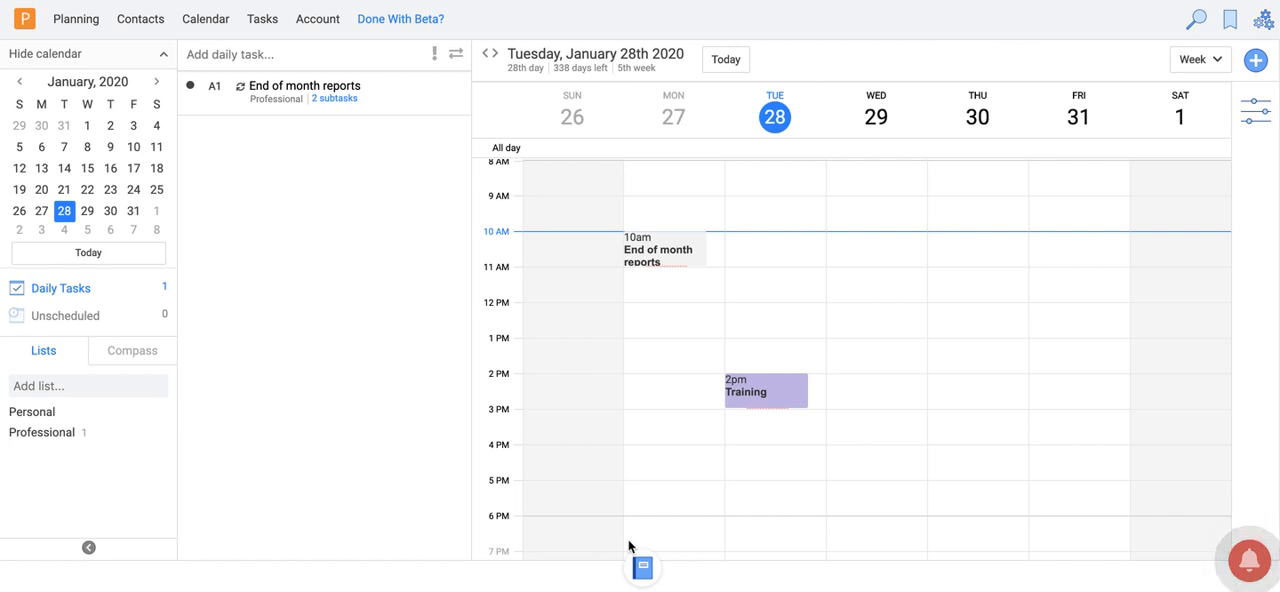
pyautogui.moveTo(1233, 210)
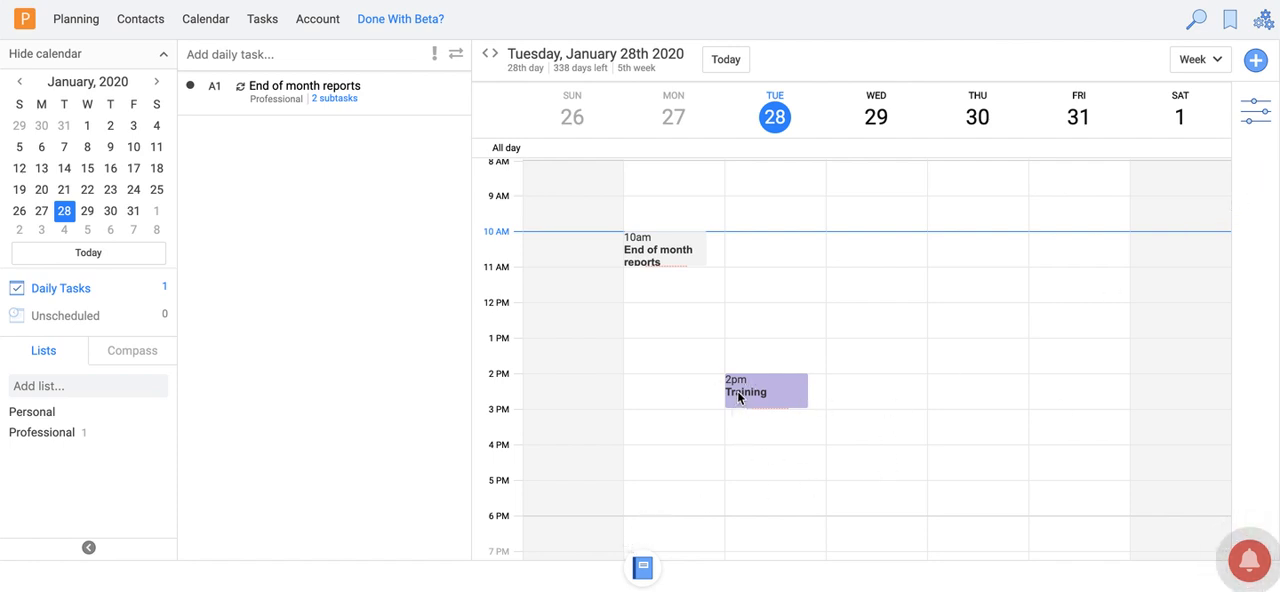
# Step: Save the Training event's details, then open the calendar filter panel and browse Users
pyautogui.click(765, 391)
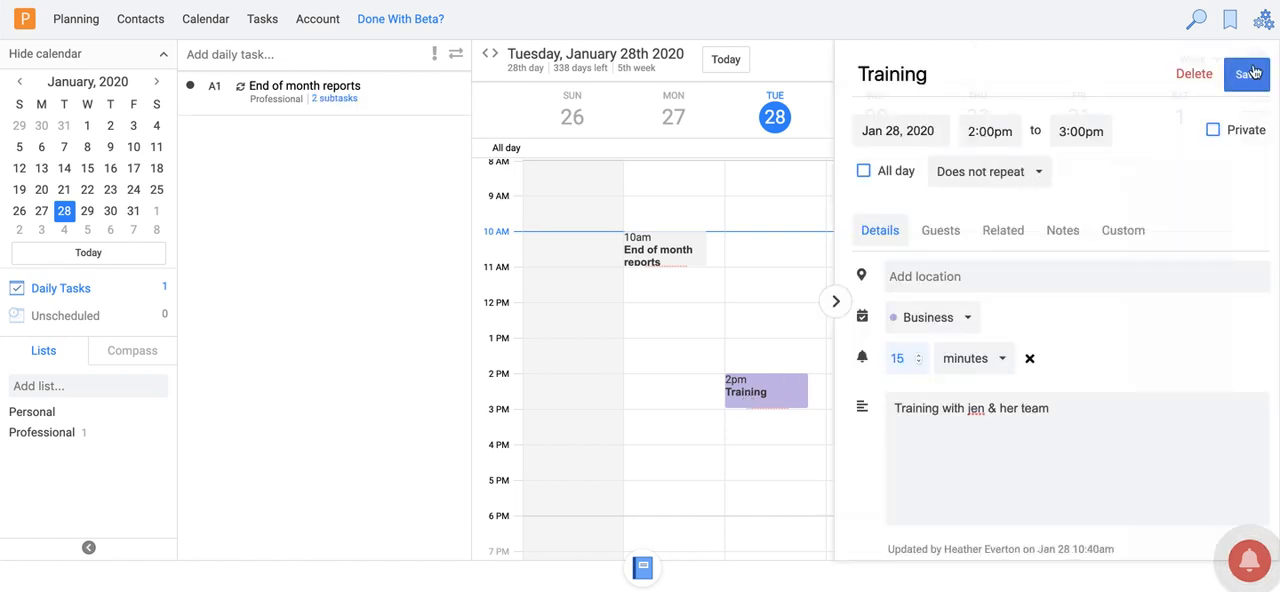
pyautogui.click(1247, 73)
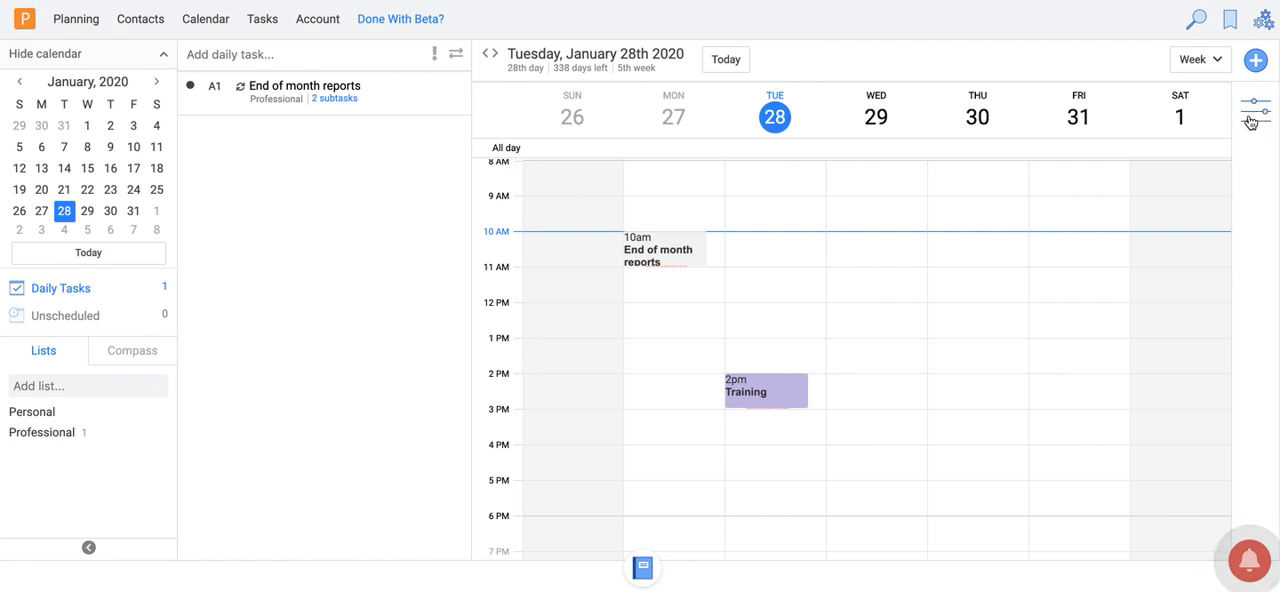
pyautogui.click(1254, 104)
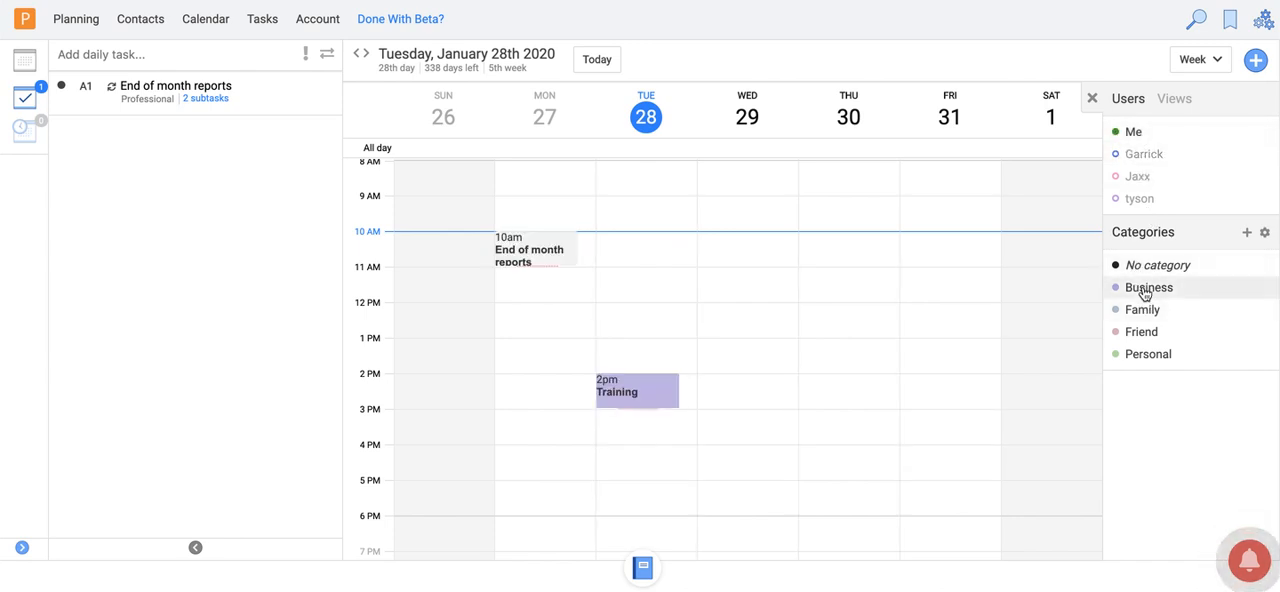
pyautogui.click(1148, 287)
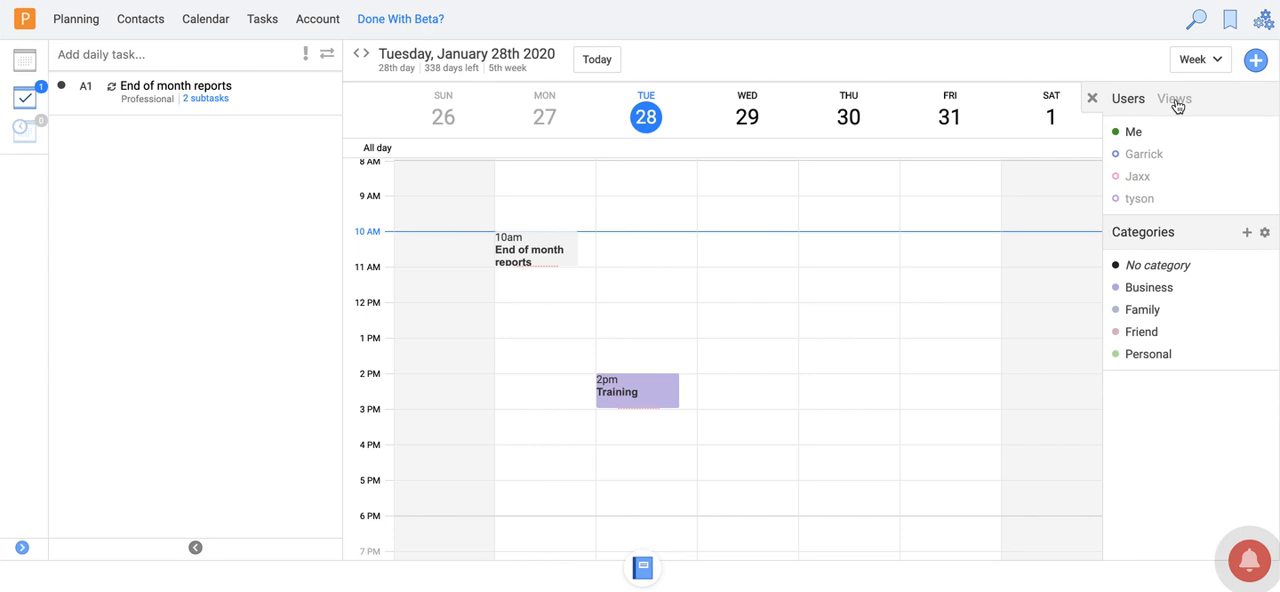
# Step: On the Views tab, open a new calendar view and close it without saving
pyautogui.click(1173, 98)
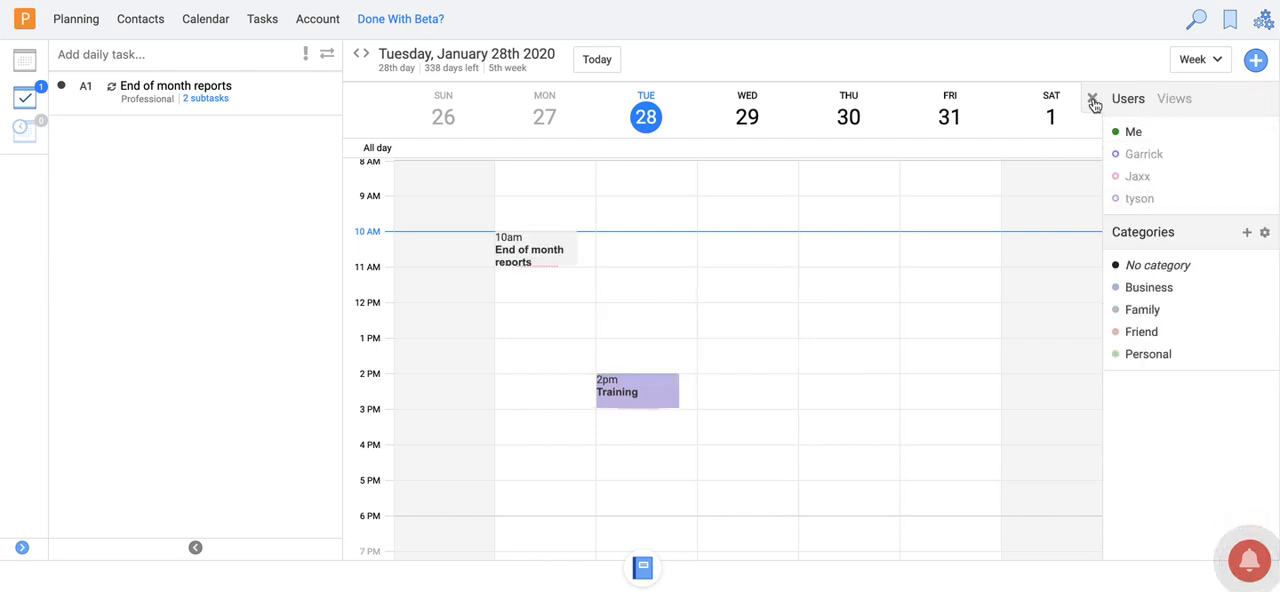
pyautogui.moveTo(1100, 161)
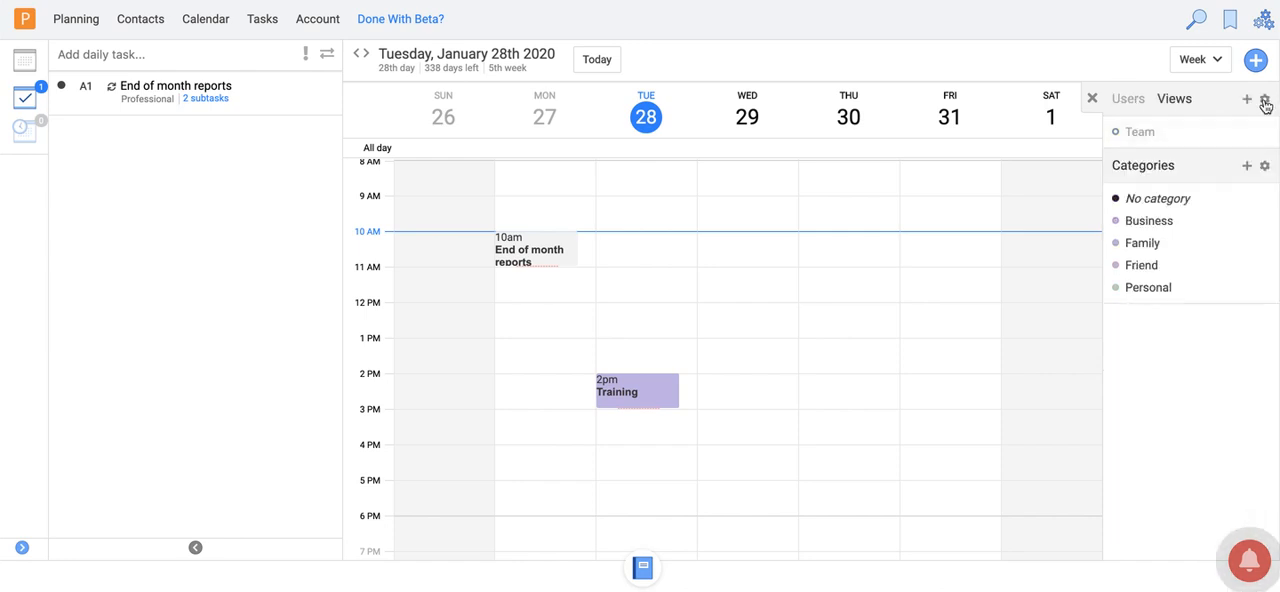
pyautogui.click(1246, 99)
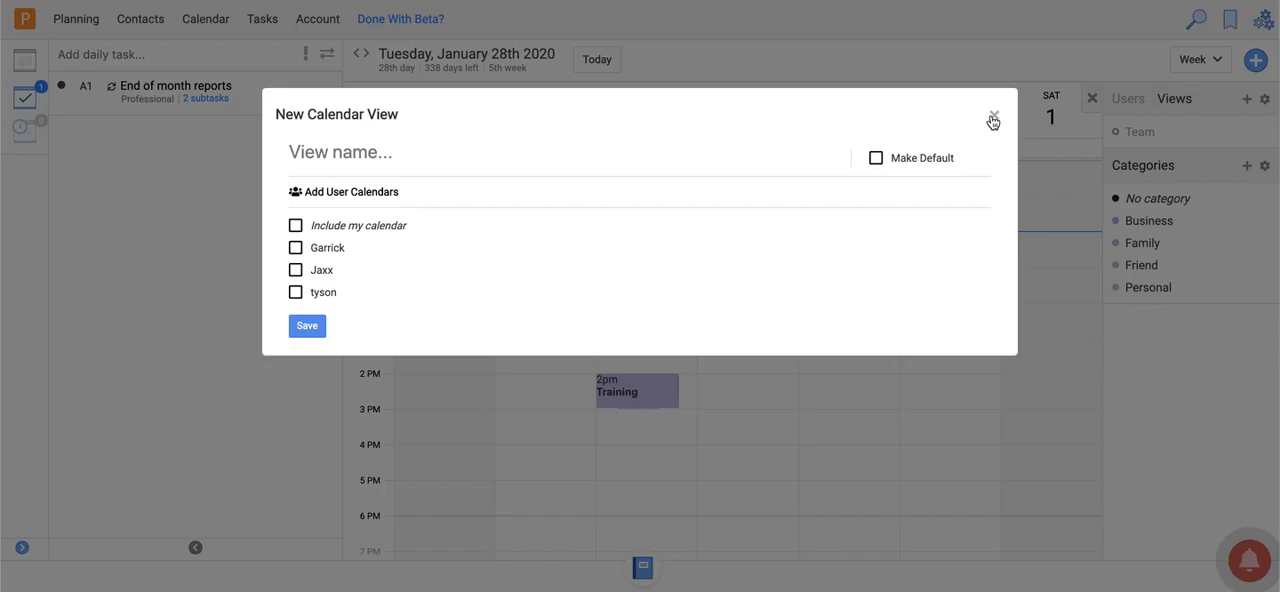
pyautogui.click(992, 118)
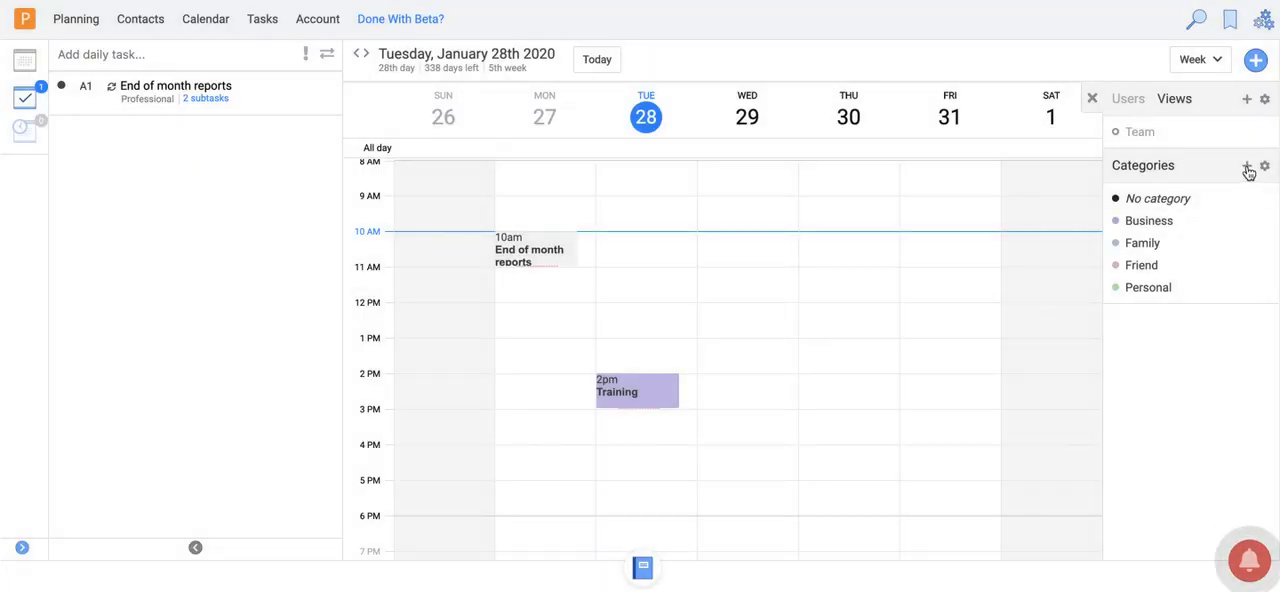
# Step: Add a calendar category named 'New Category', opening and closing its colour picker
pyautogui.click(1247, 166)
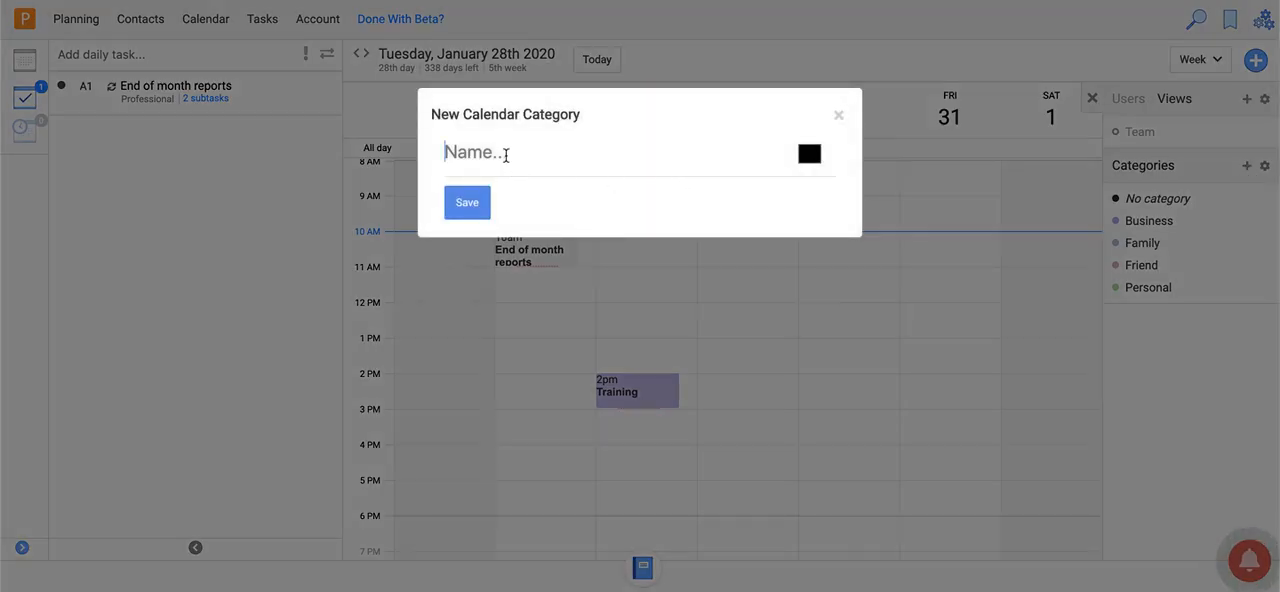
pyautogui.write('Ne')
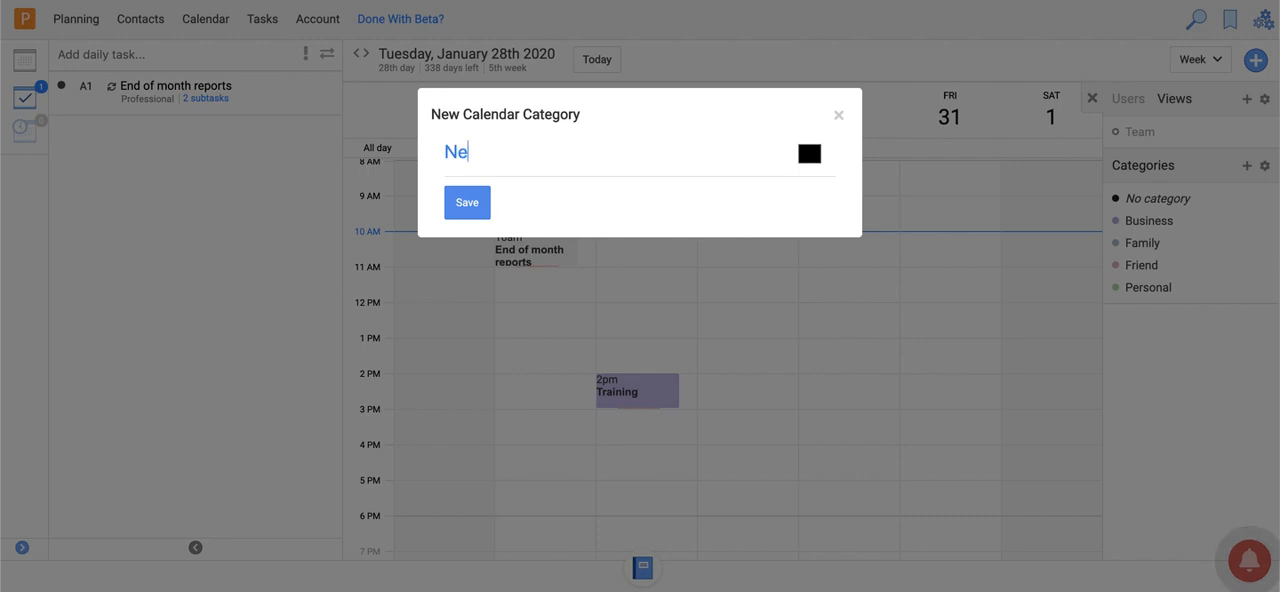
pyautogui.write('w Category')
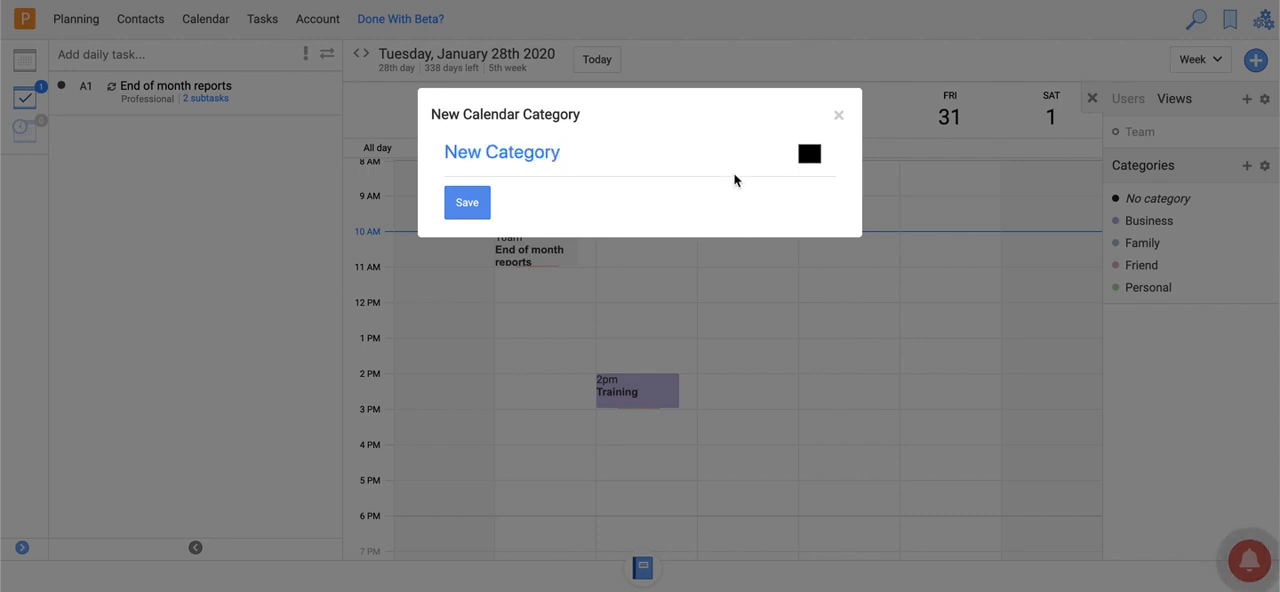
pyautogui.click(809, 154)
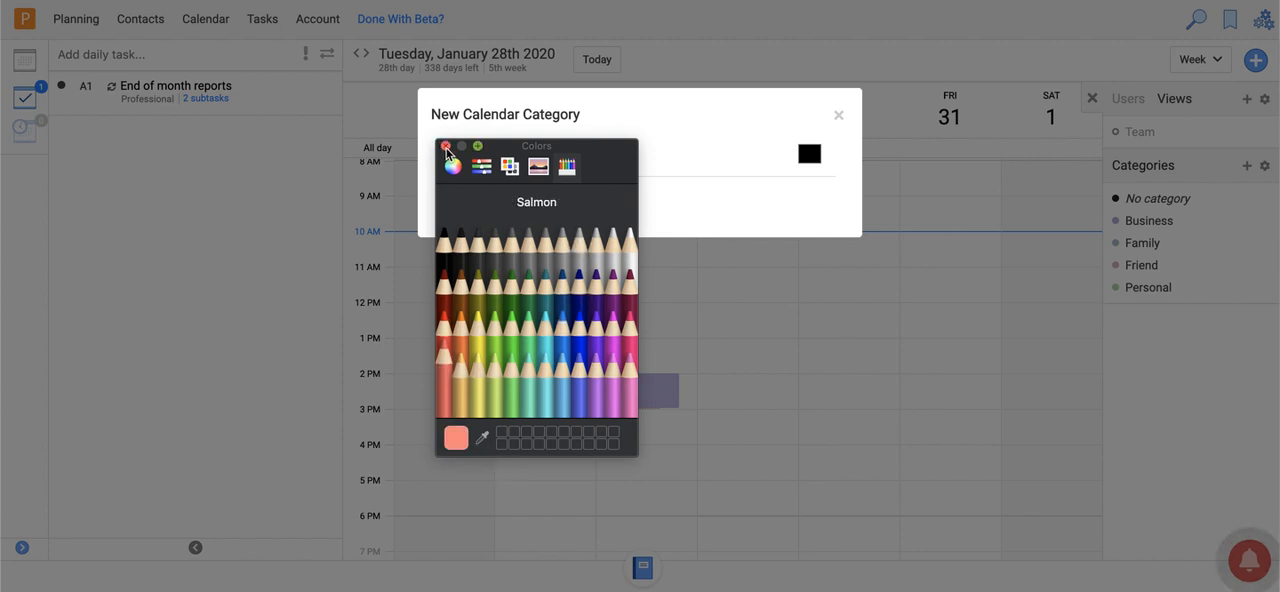
pyautogui.click(838, 115)
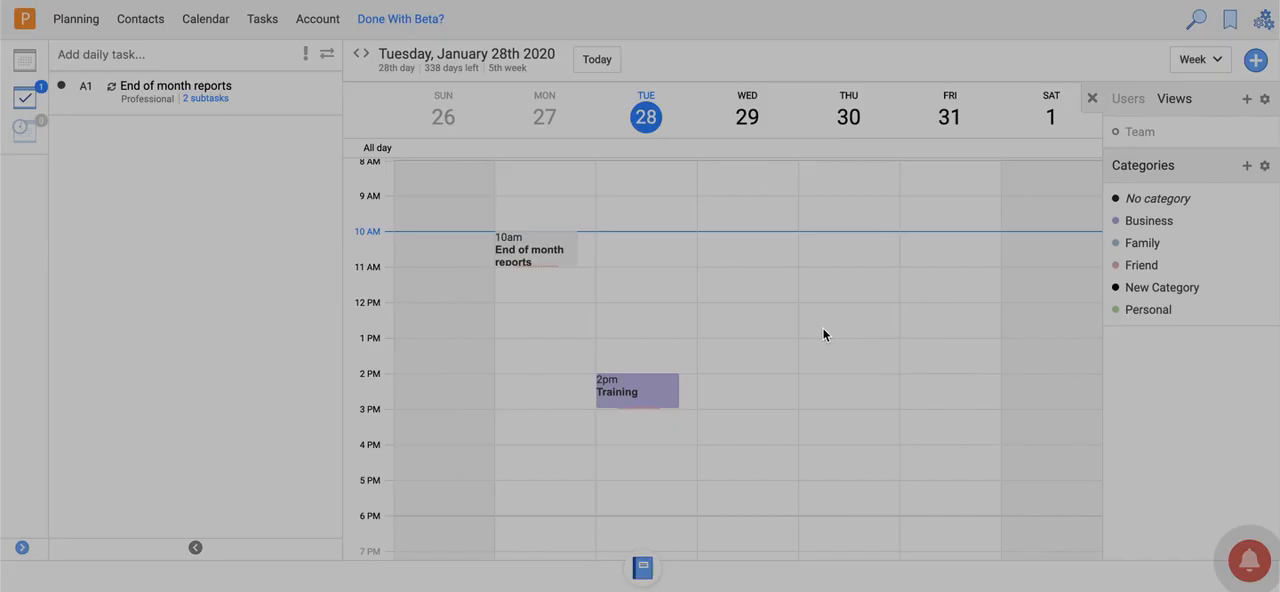